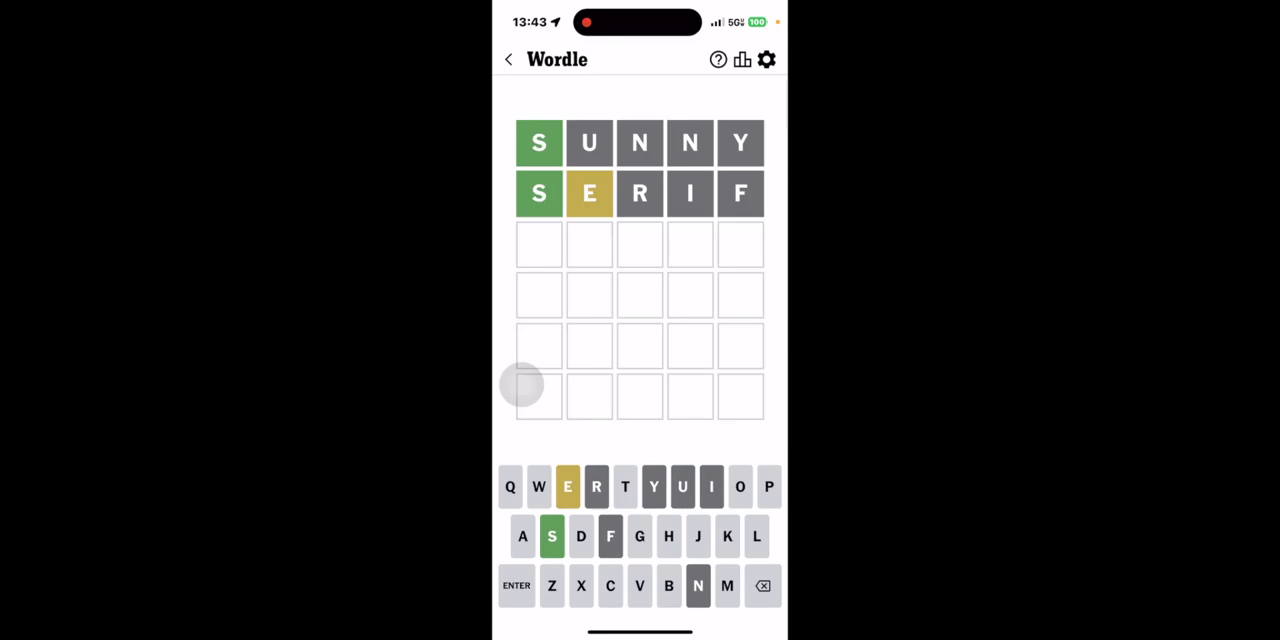
Step: Begin the third guess with S, O, M, then erase back to just S
click(548, 536)
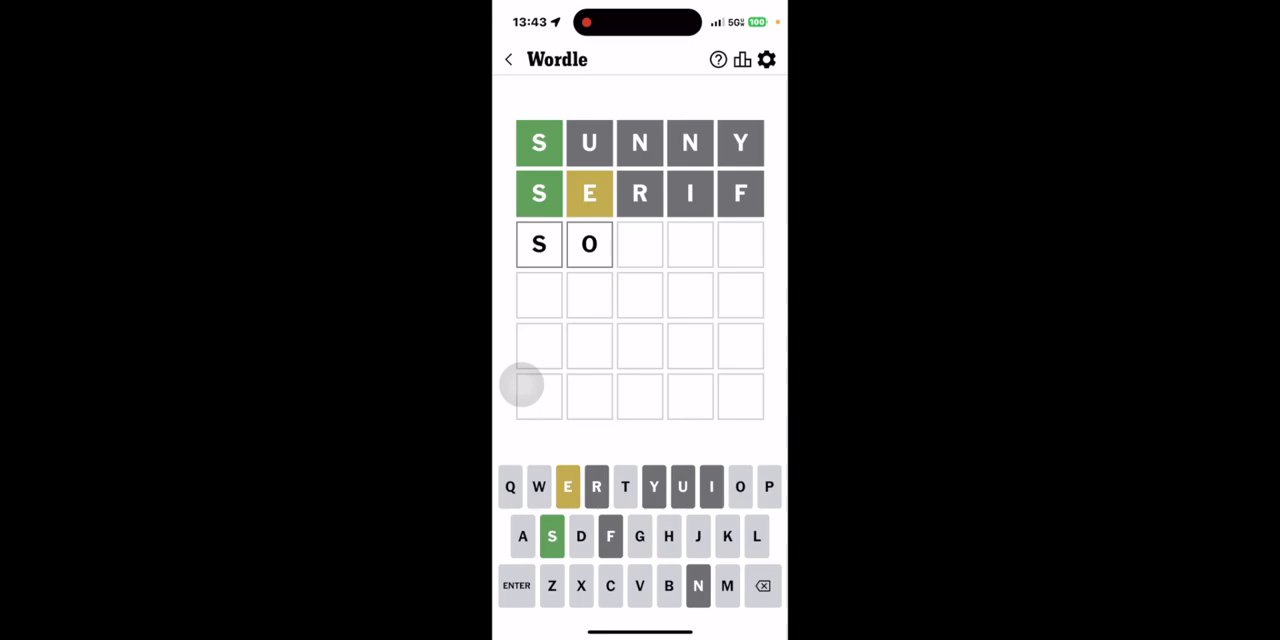
click(696, 588)
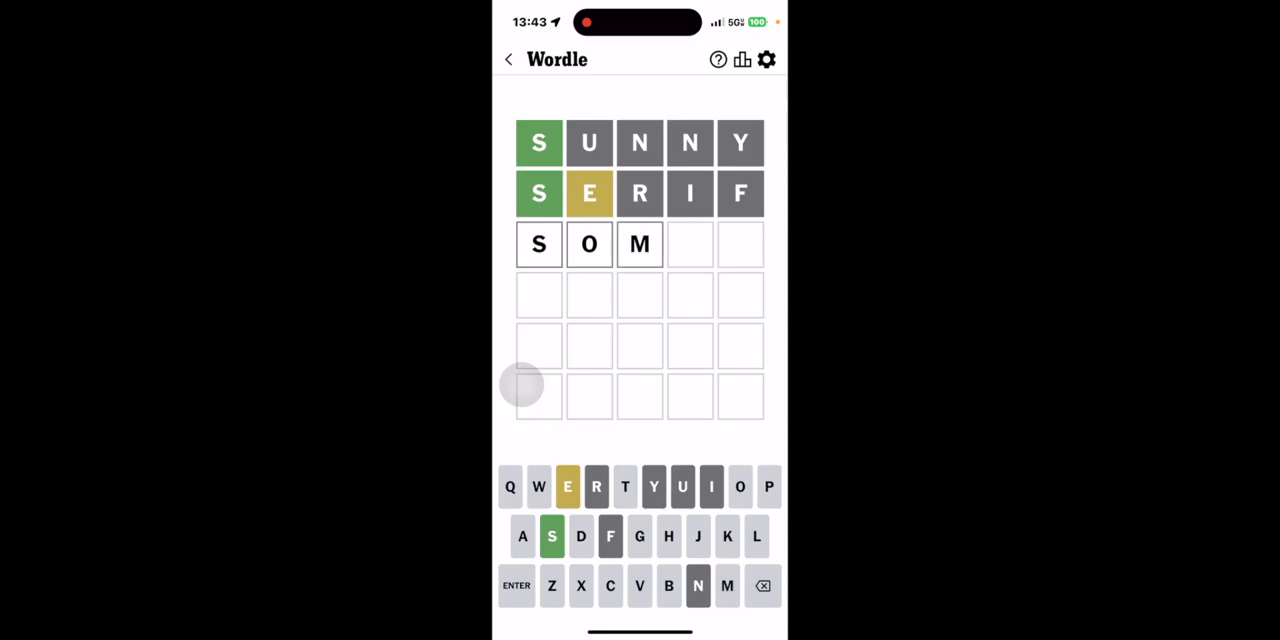
click(568, 488)
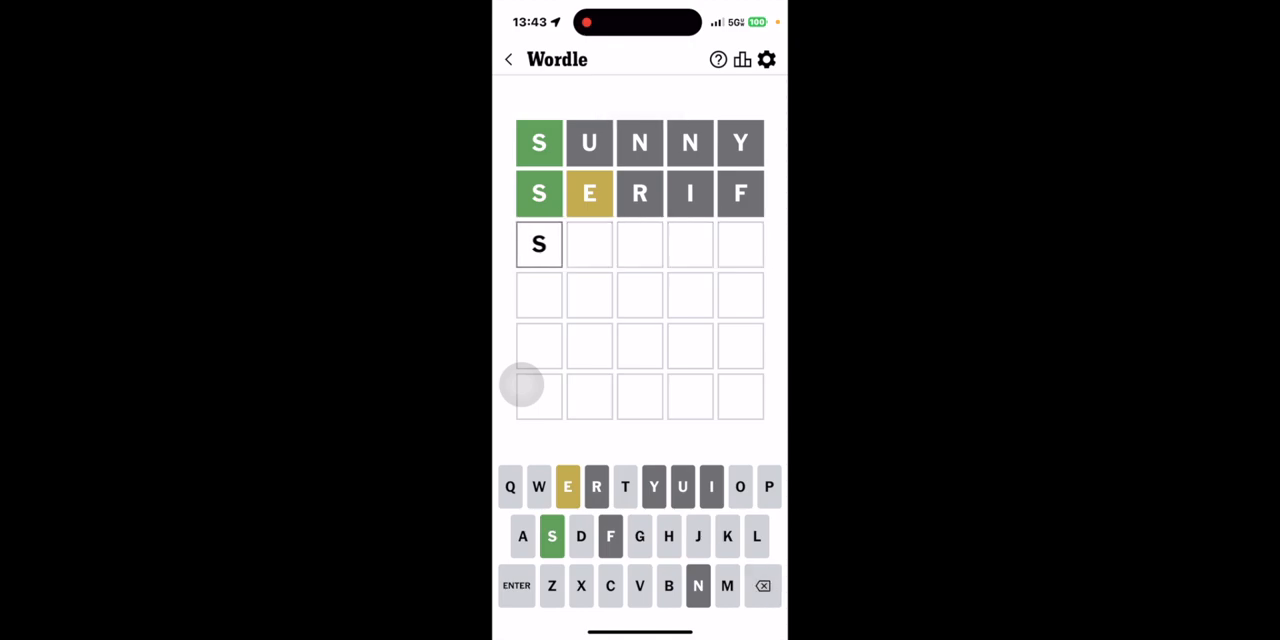
Step: Enter SMECK in the third row, then erase it and retype so the row reads S E M
click(764, 584)
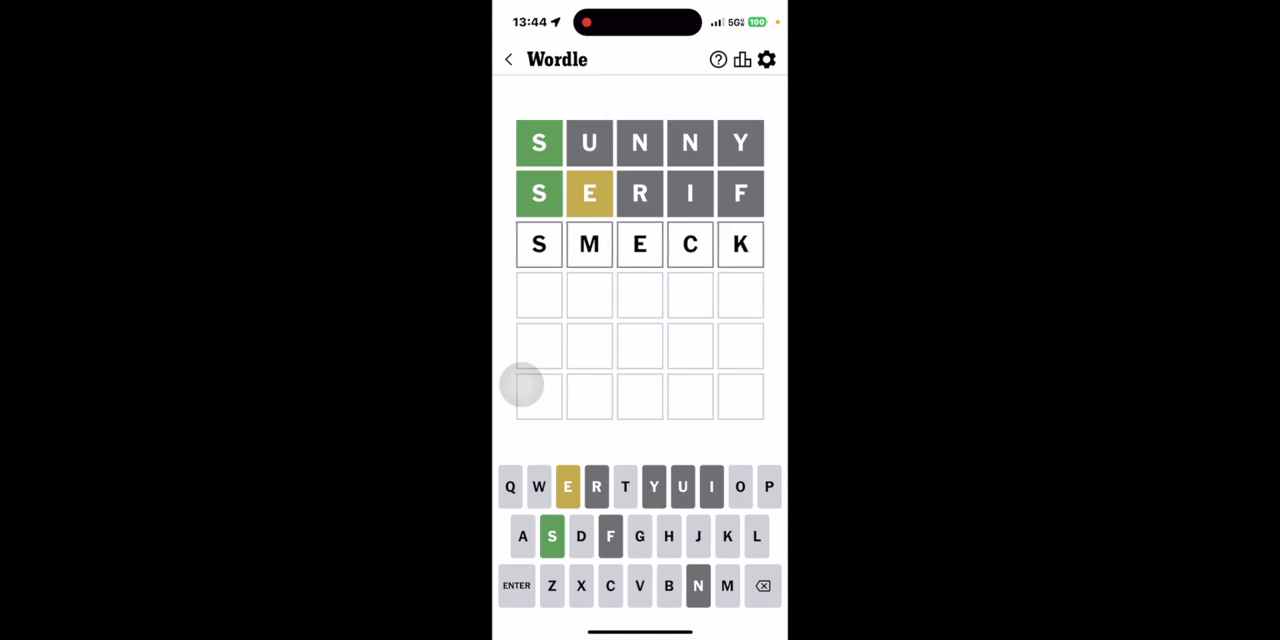
click(764, 584)
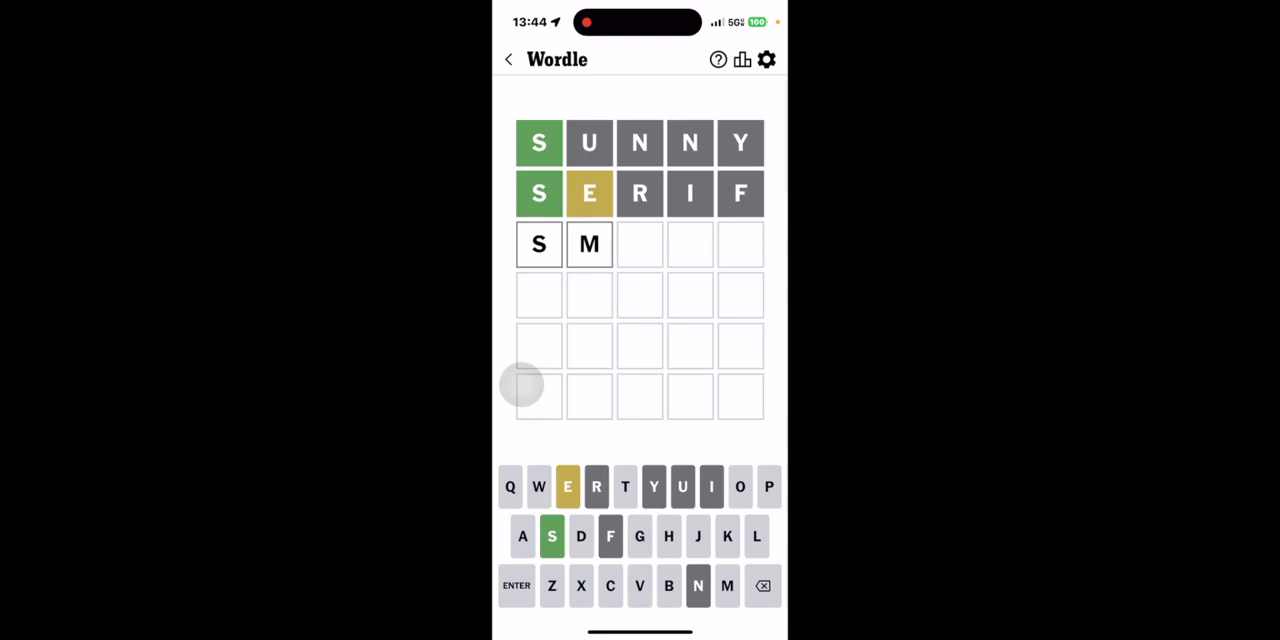
click(548, 484)
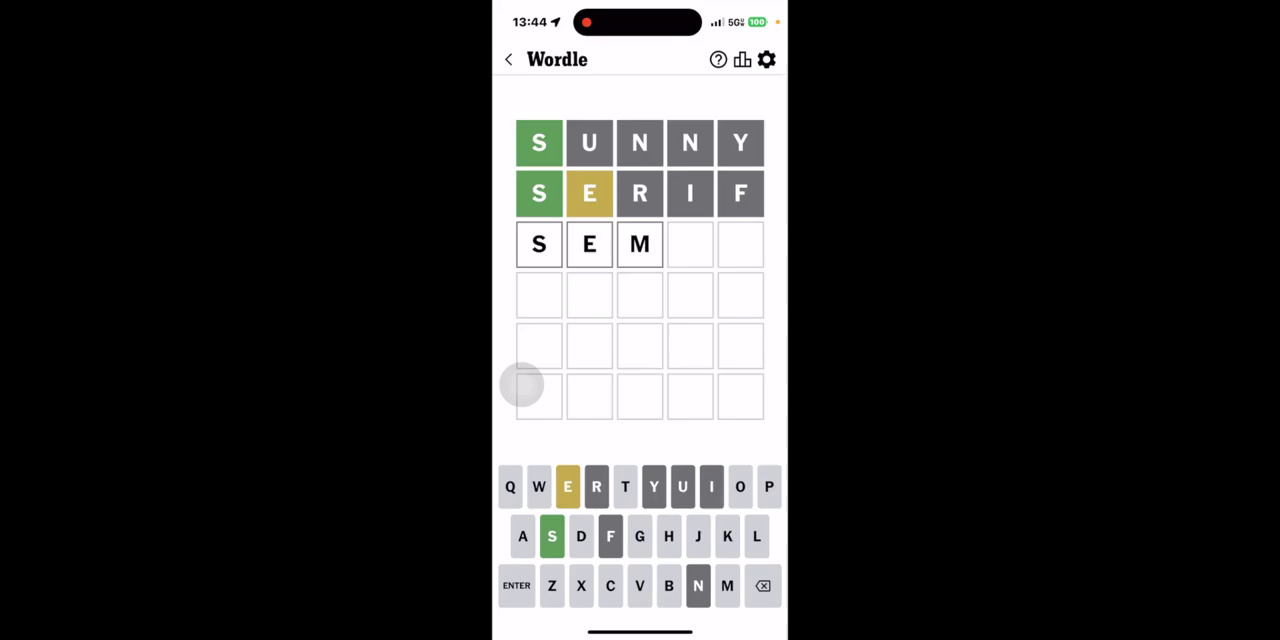
click(764, 584)
text(EMS)
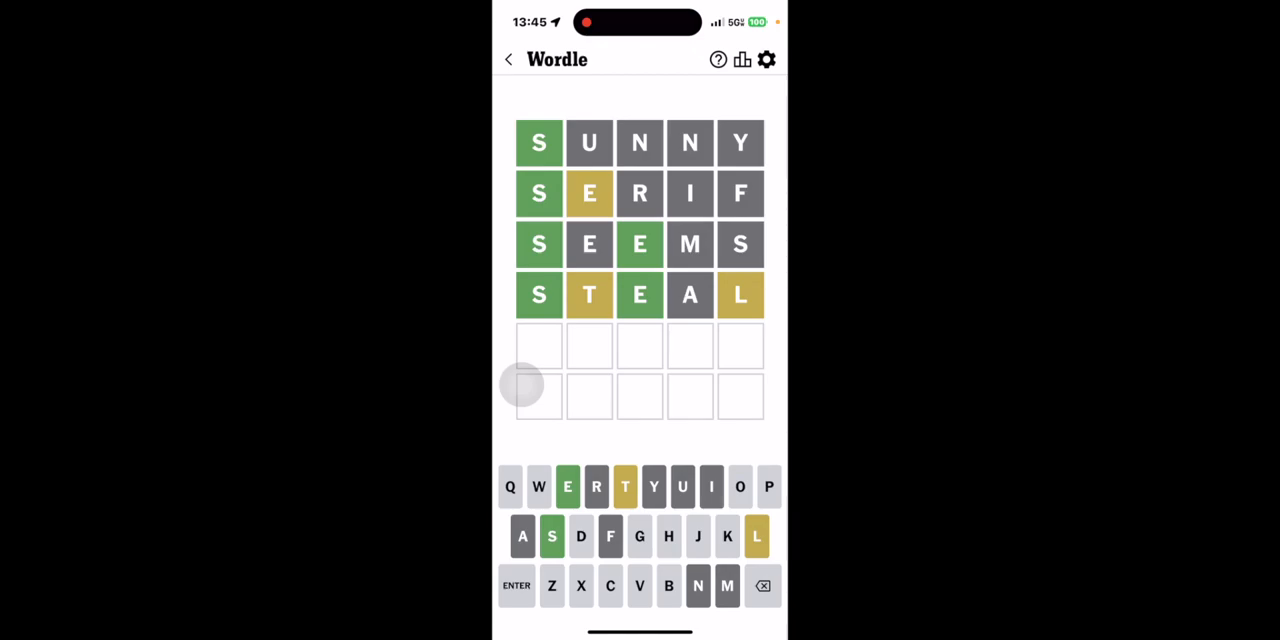
Step: After STEAL is scored as the fourth guess, start the fifth guess with S
click(544, 540)
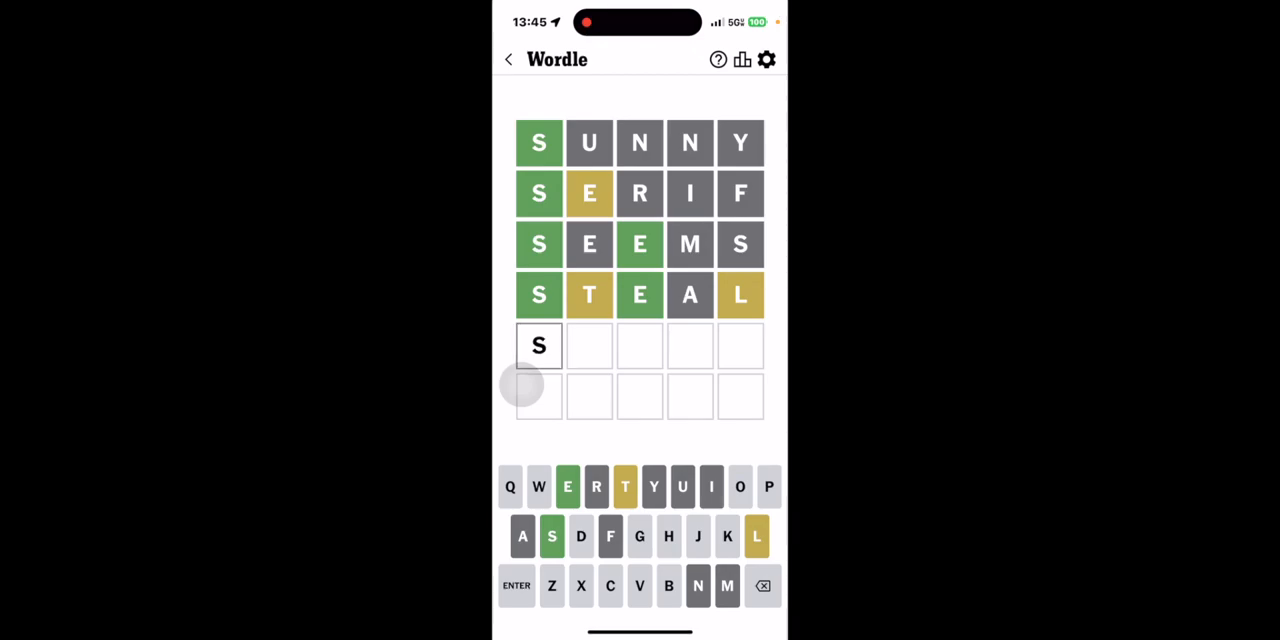